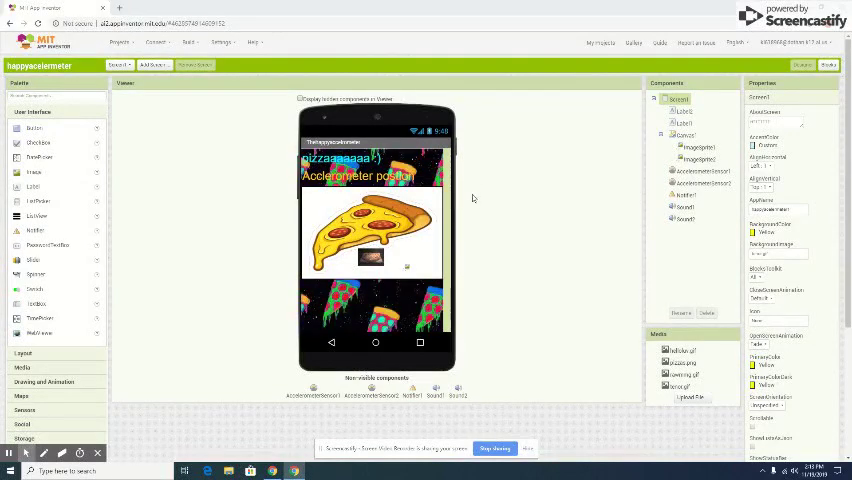
# - Browse Google image results for 'gif pizzas' down to the trippy pizza-slice pattern
pyautogui.click(684, 136)
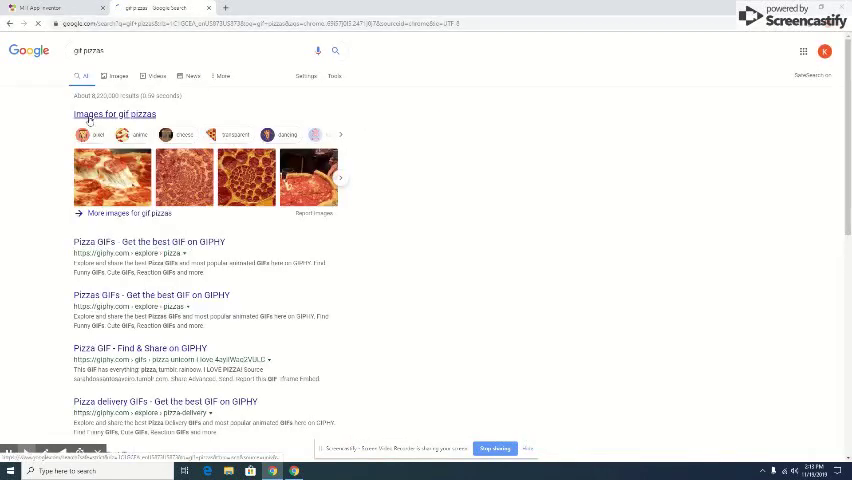
pyautogui.click(118, 76)
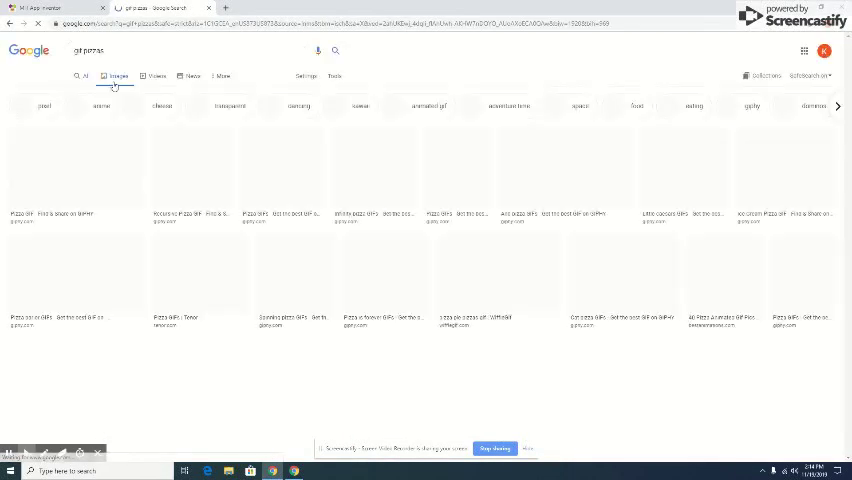
pyautogui.scroll(-3)
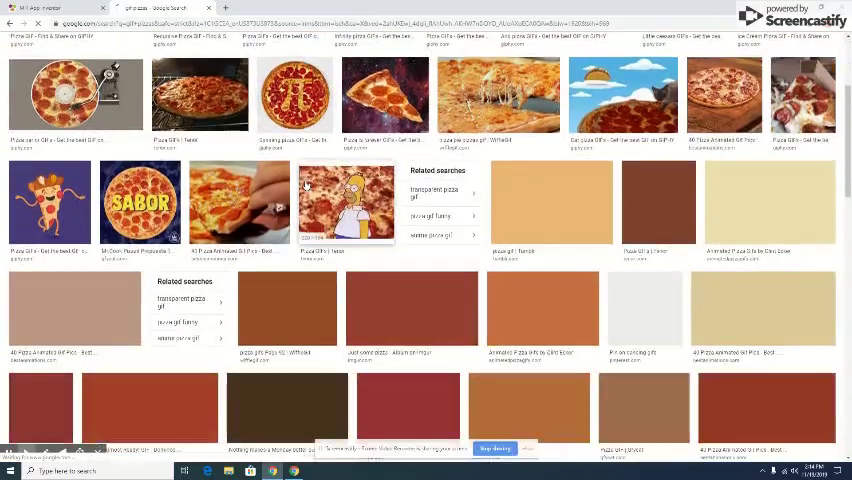
pyautogui.scroll(-3)
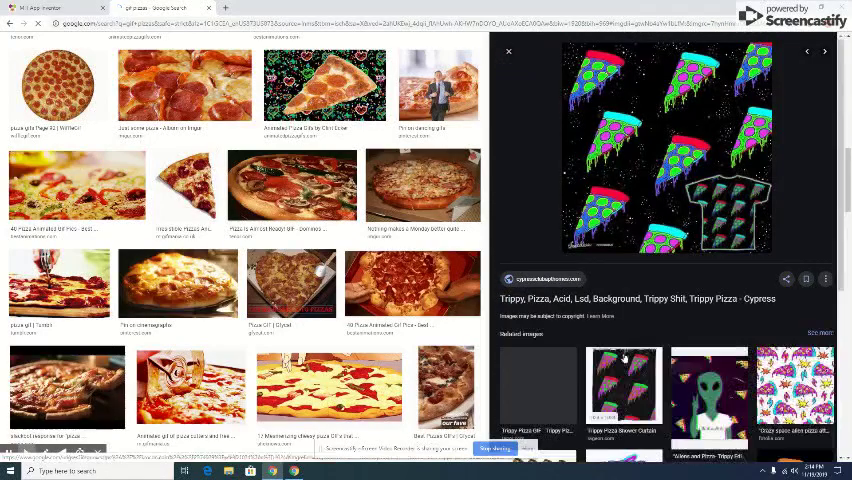
pyautogui.scroll(-3)
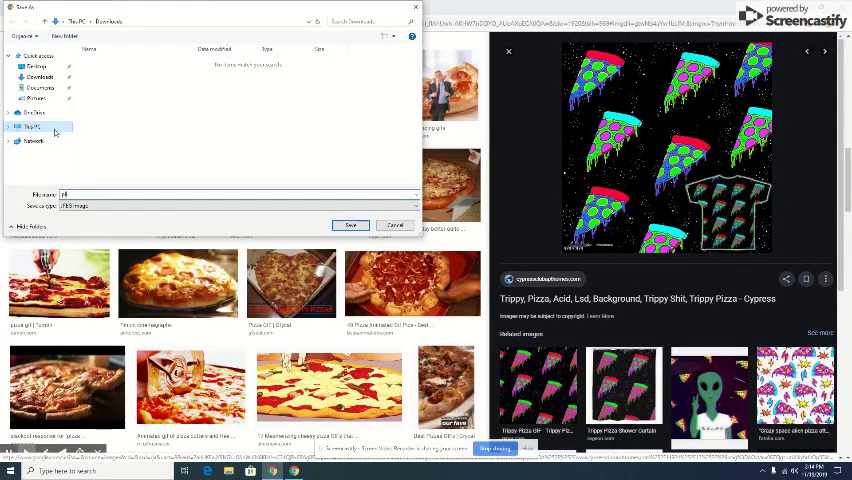
# - Save the trippy pizza picture as pizza.gif into the chosen destination folder
pyautogui.write('pizza.gif')
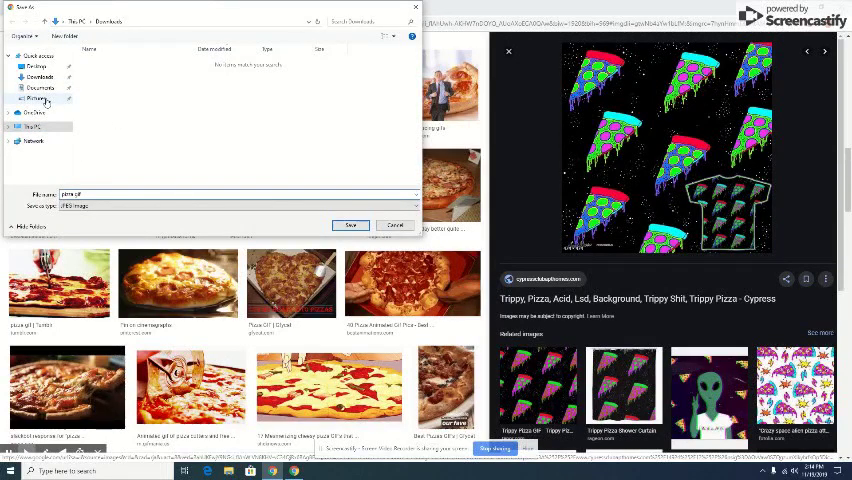
pyautogui.click(40, 76)
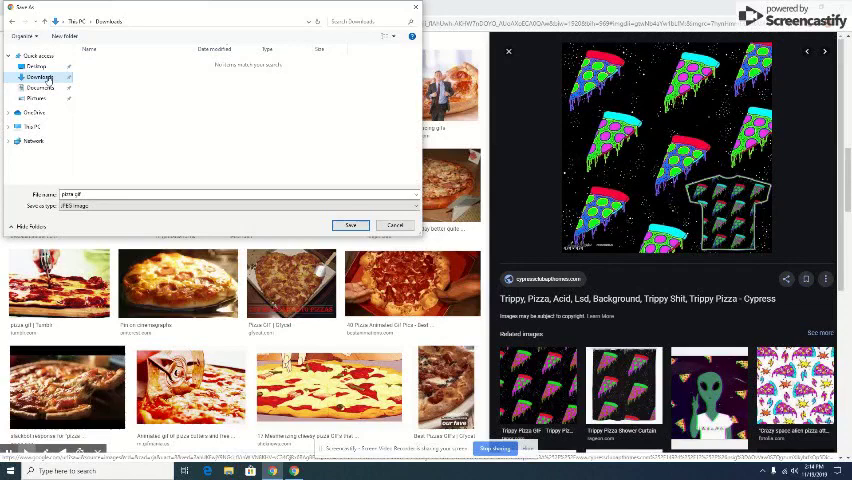
pyautogui.click(36, 98)
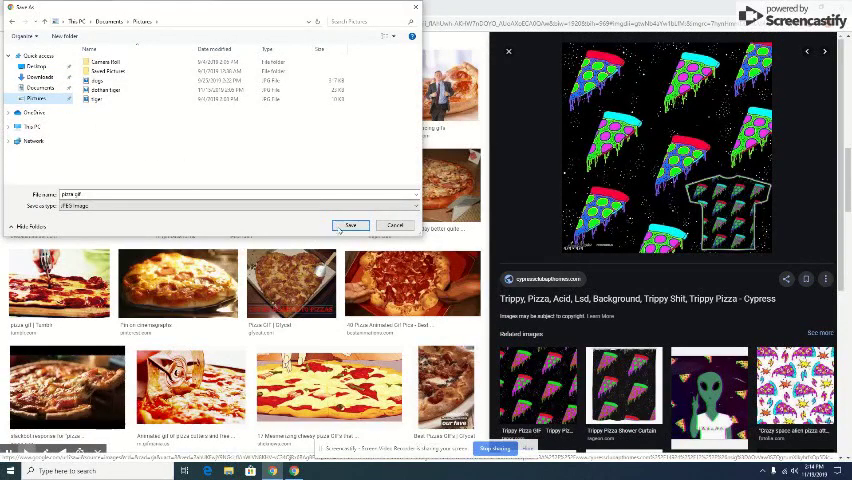
pyautogui.click(396, 224)
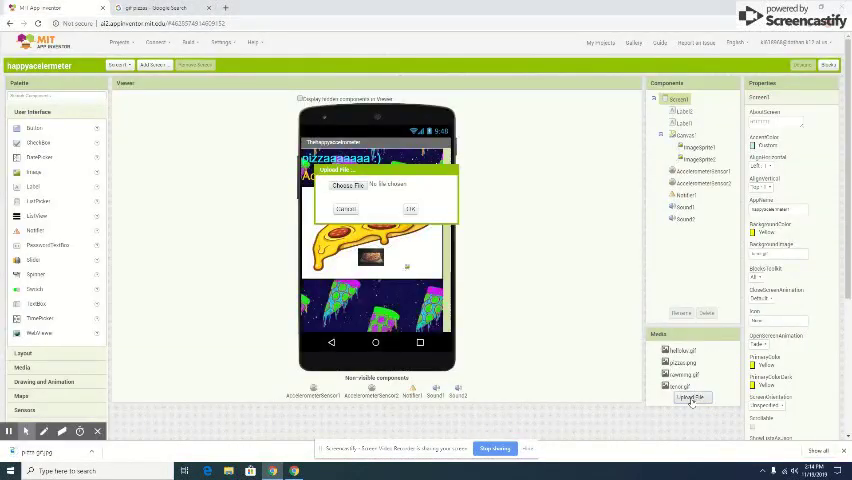
# - Upload the saved pizza image from the downloads folder into the project's Media
pyautogui.click(348, 186)
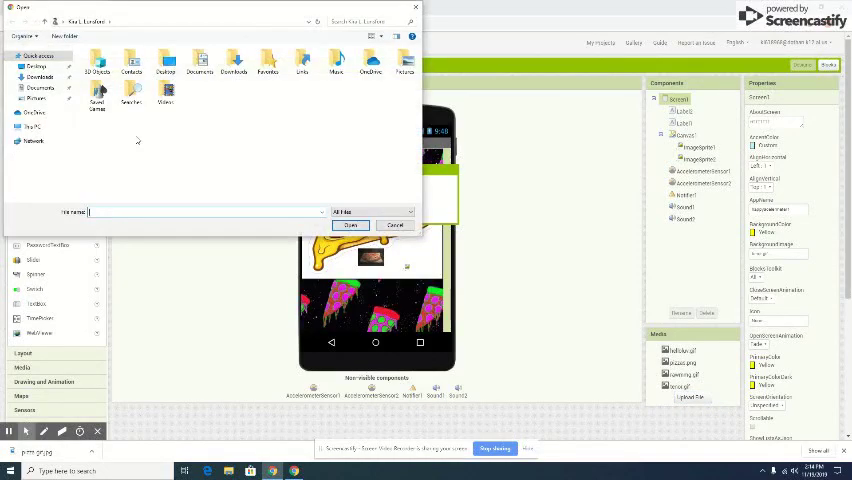
pyautogui.click(40, 88)
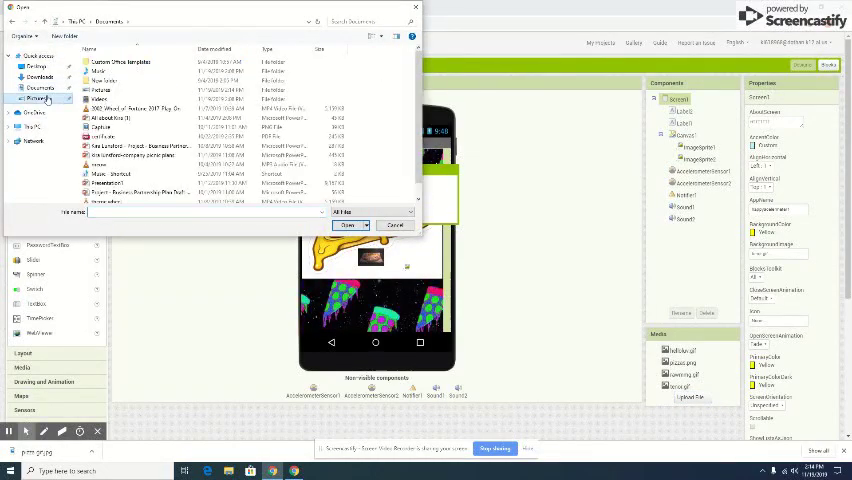
pyautogui.click(36, 76)
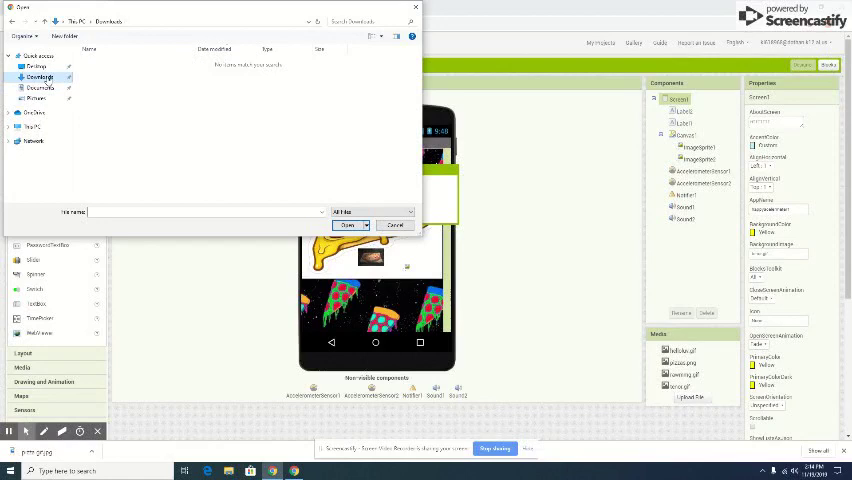
pyautogui.click(36, 98)
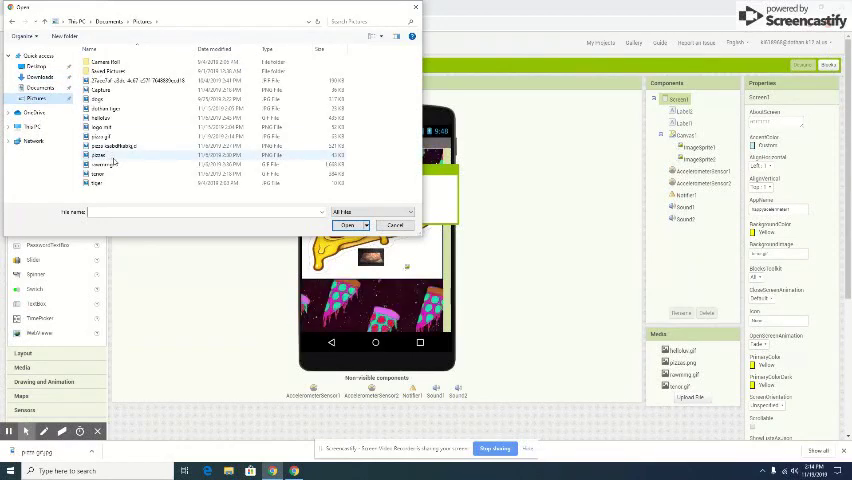
pyautogui.click(130, 136)
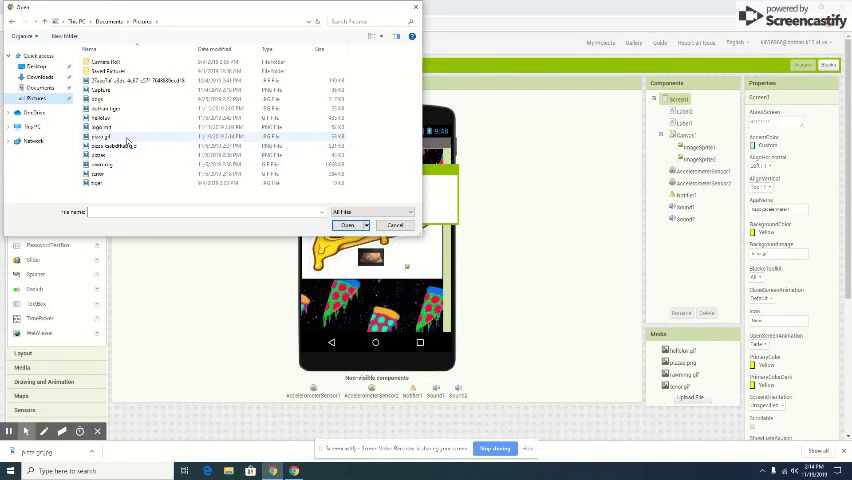
pyautogui.click(112, 136)
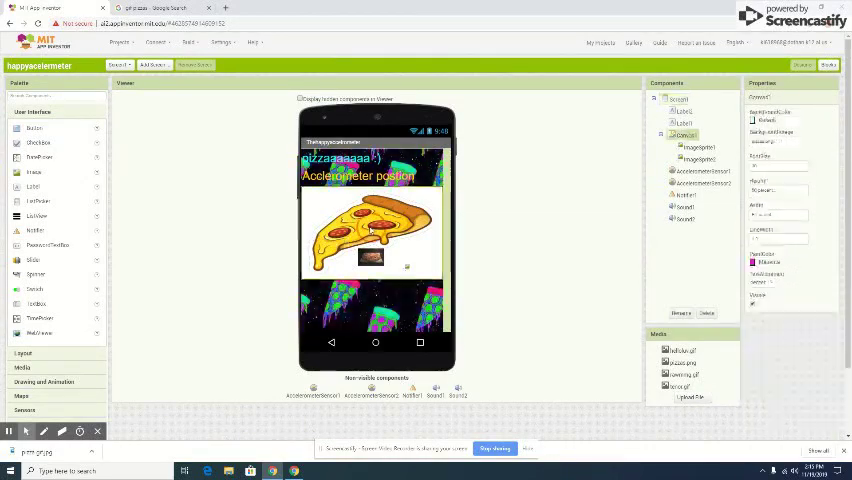
pyautogui.click(156, 8)
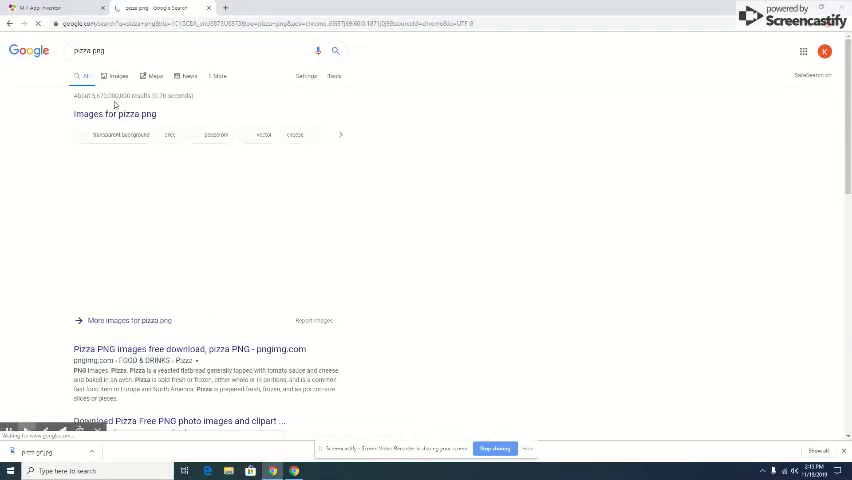
# - Browse image results for pizza.png and refine the search with 'clip art'
pyautogui.click(118, 76)
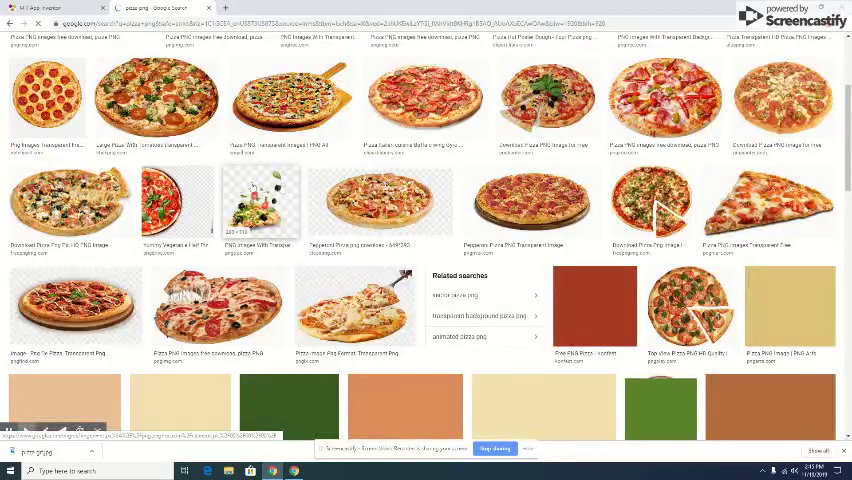
pyautogui.scroll(-3)
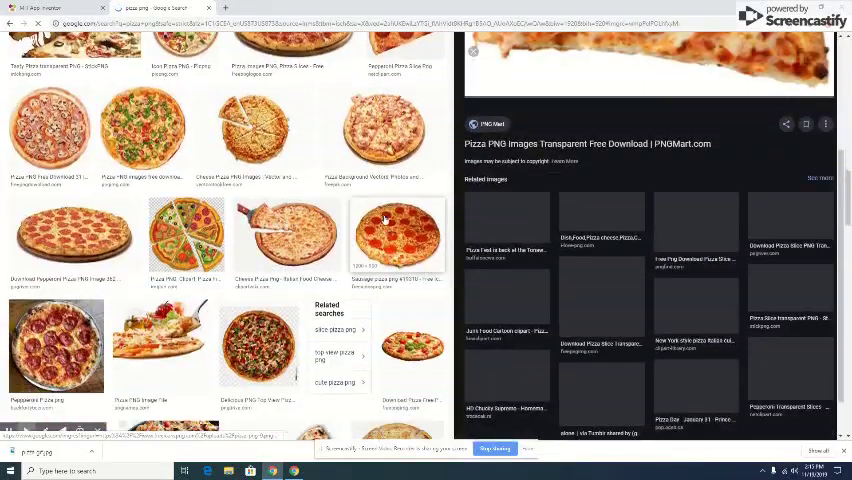
pyautogui.scroll(-3)
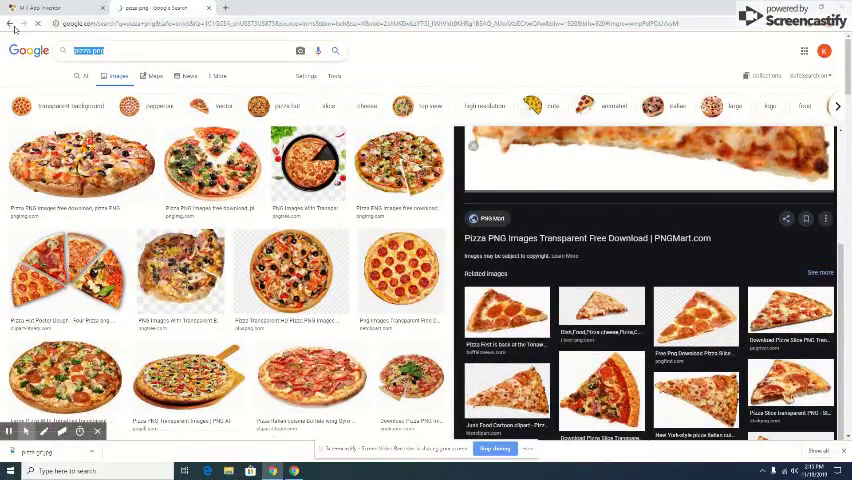
pyautogui.write('clip art')
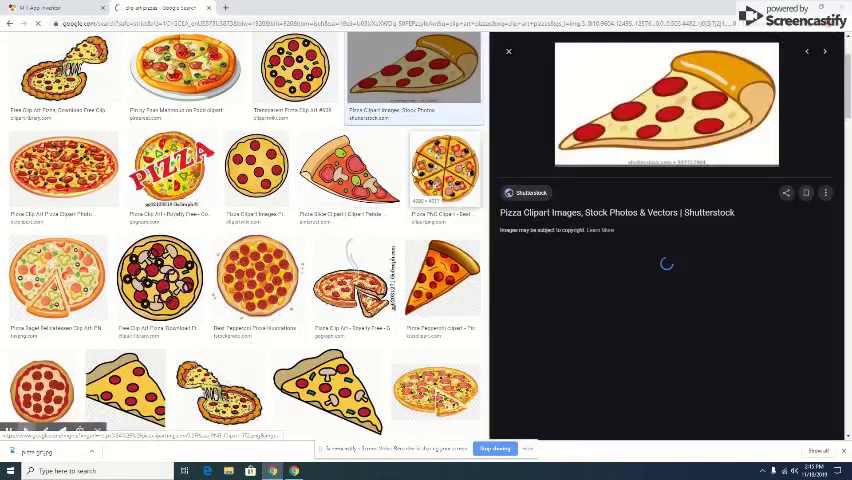
# - Preview the pepperoni pizza-slice clip art drawing
pyautogui.click(328, 376)
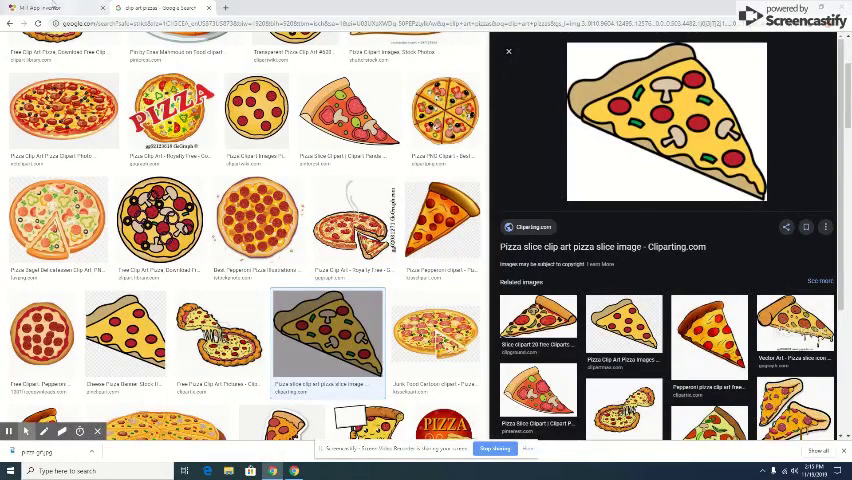
pyautogui.click(144, 8)
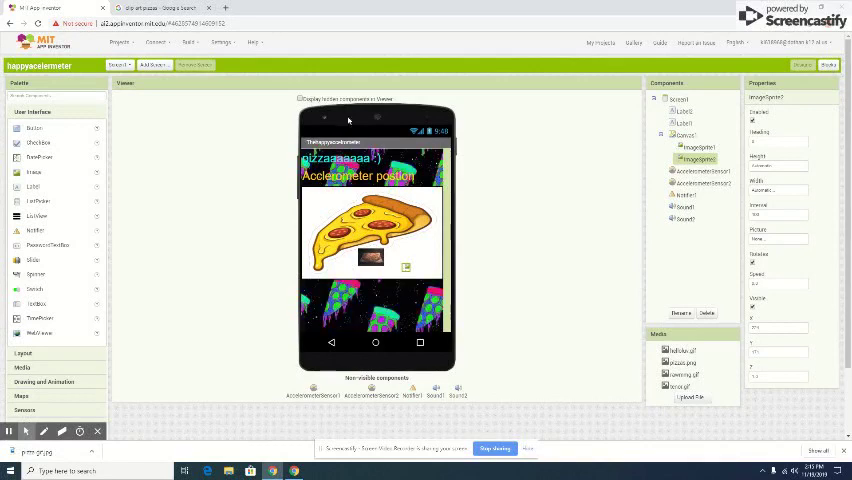
pyautogui.click(680, 100)
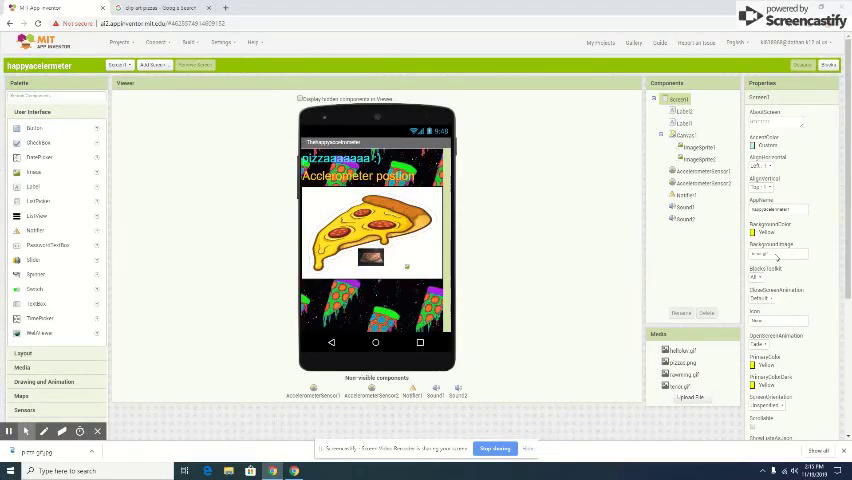
pyautogui.scroll(-3)
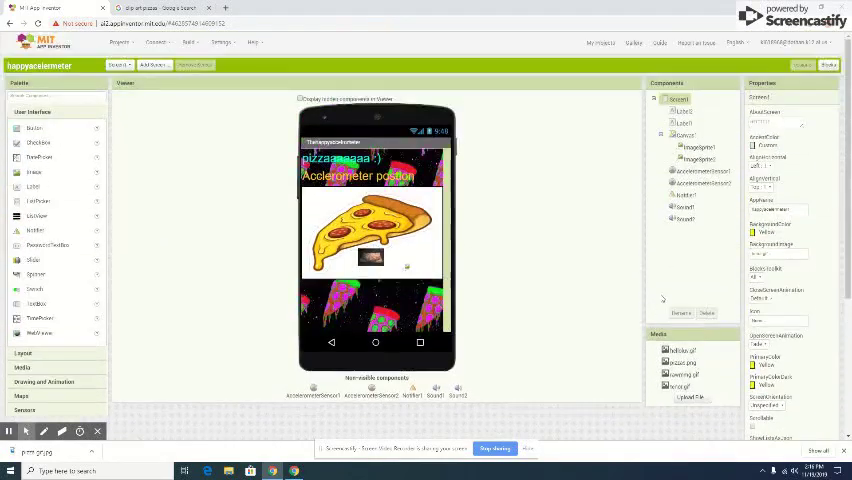
pyautogui.click(684, 112)
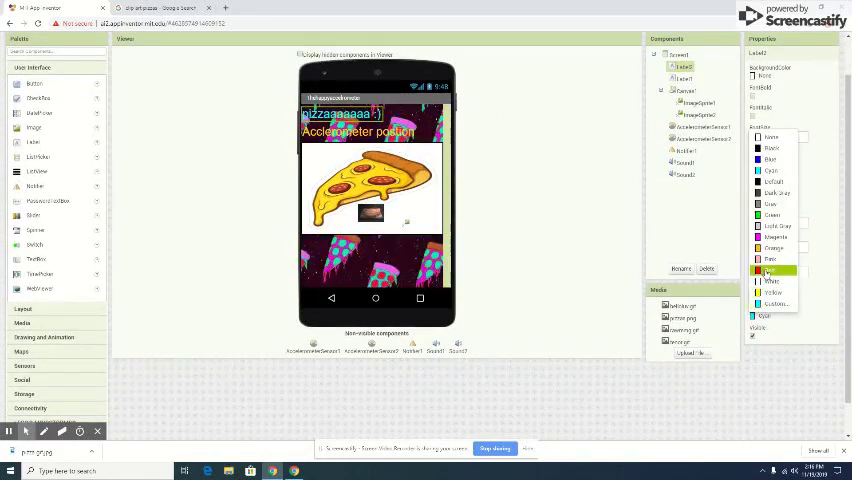
# - Set the accelerometer position label's TextColor to Magenta
pyautogui.click(772, 270)
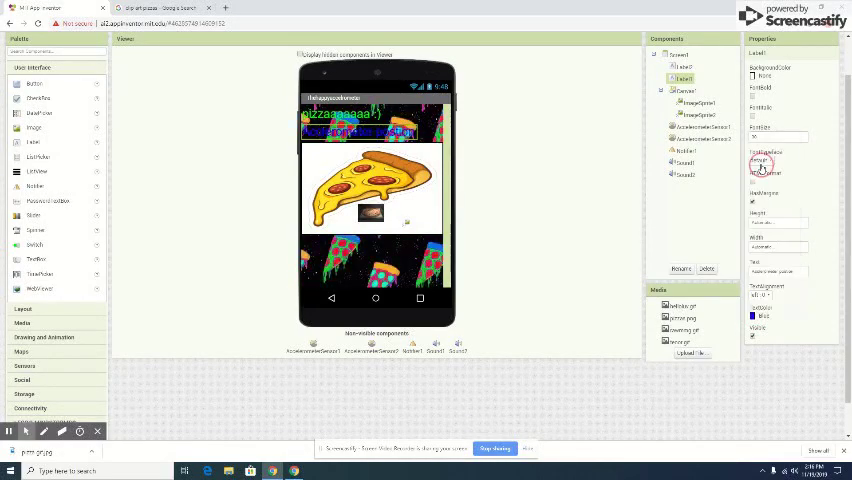
pyautogui.click(762, 164)
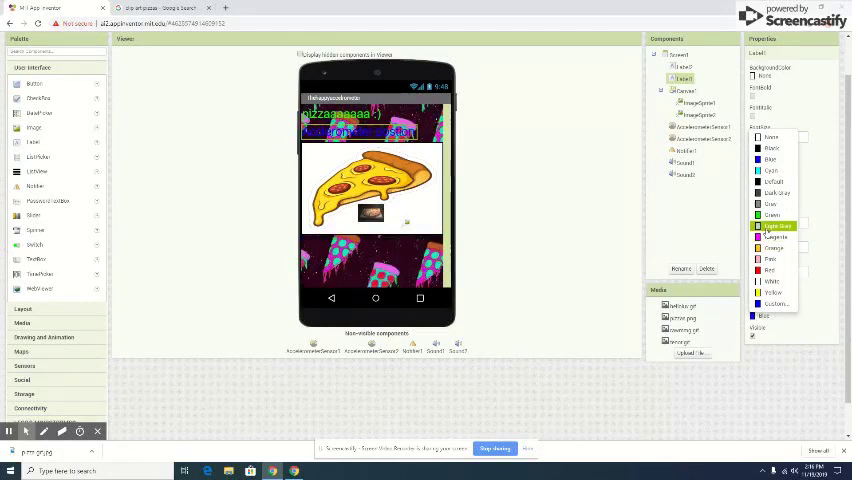
pyautogui.click(776, 236)
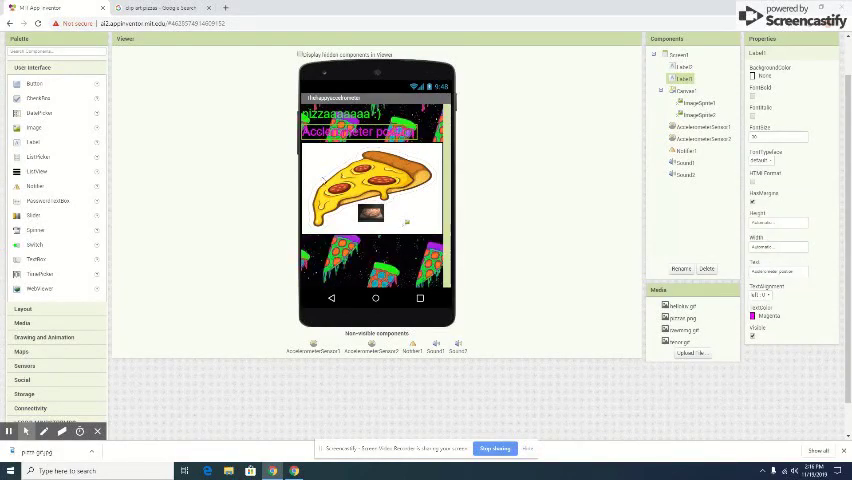